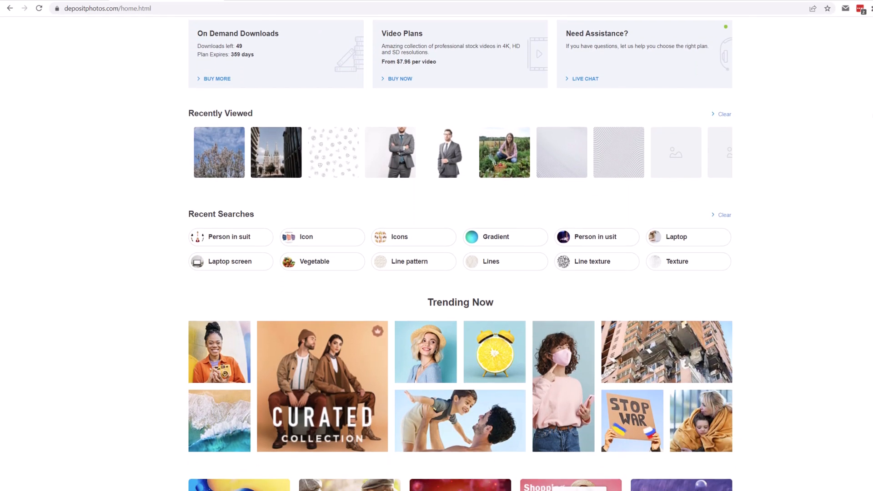
Rerun the recent 'Person in suit' search on Depositphotos.
scroll("down", 3)
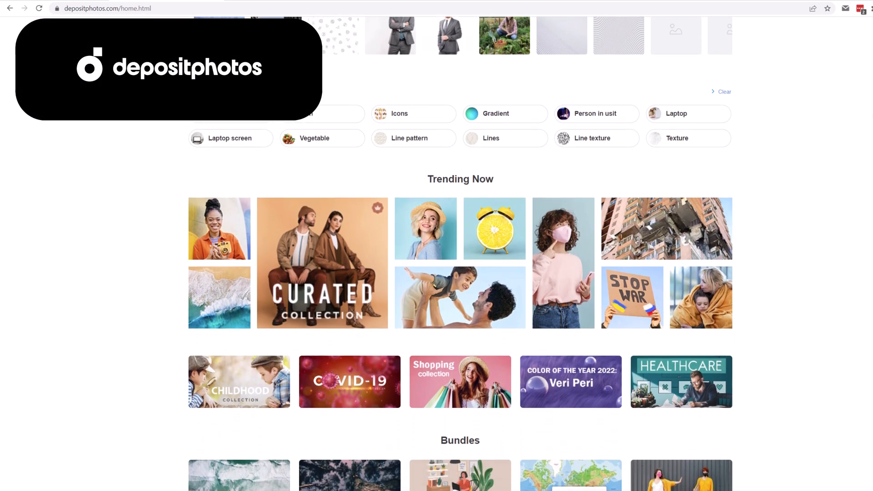
scroll("down", 3)
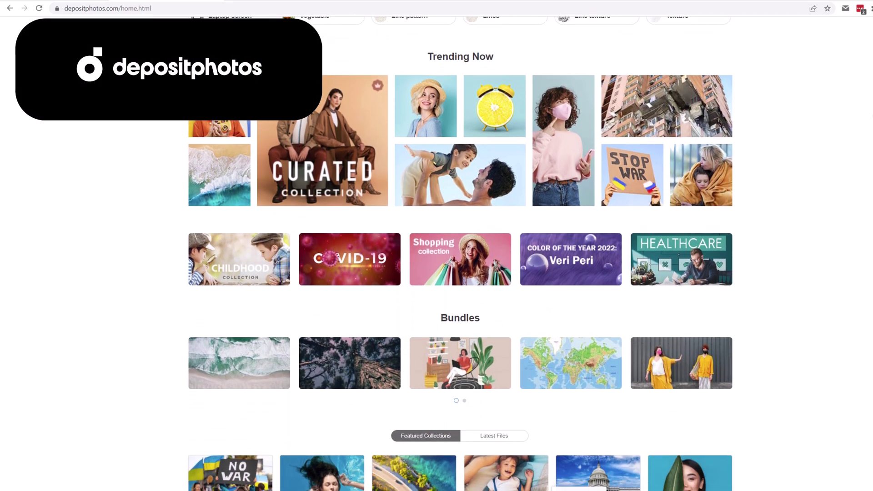
scroll("down", 3)
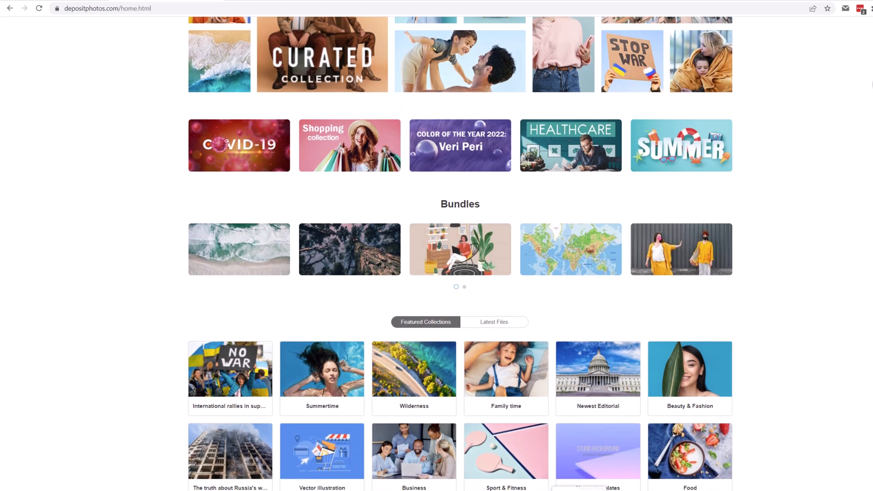
left_click(211, 85)
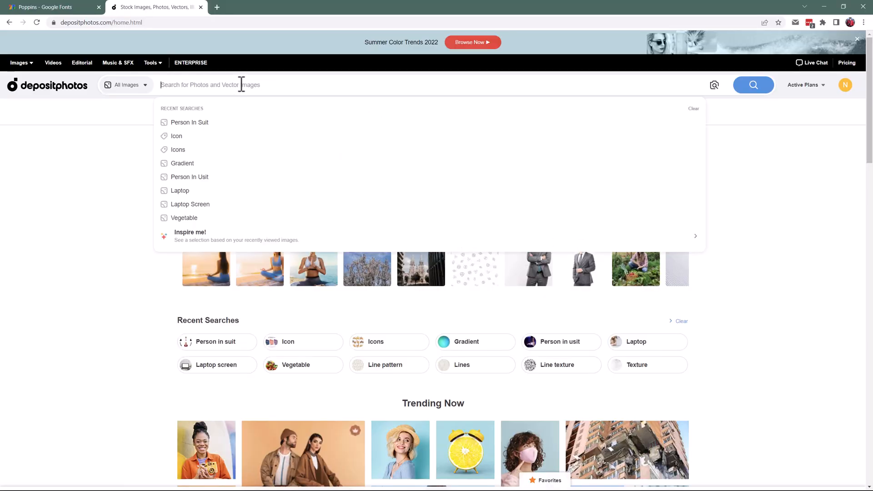
left_click(189, 122)
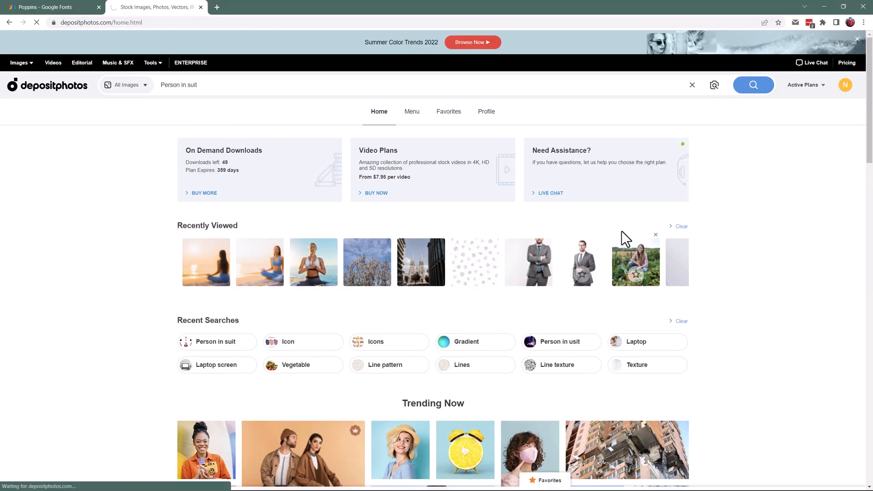
left_click(753, 85)
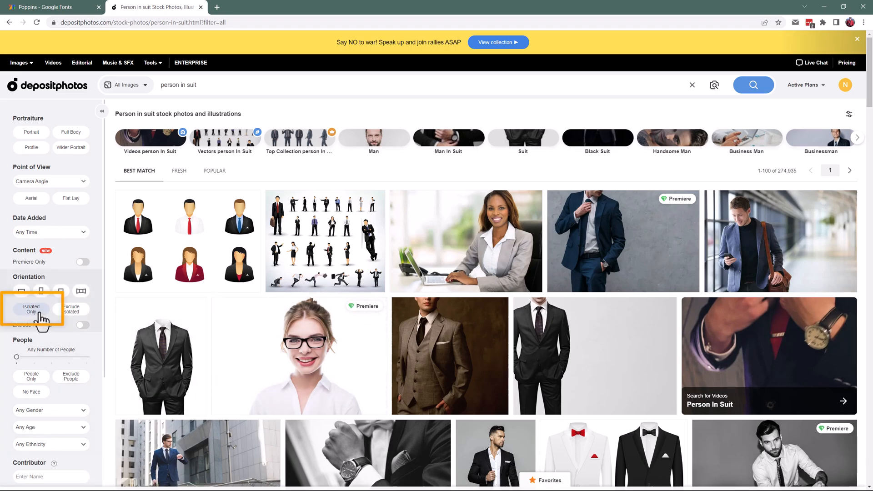
Filter the results to Isolated Only and Full Body images.
left_click(31, 309)
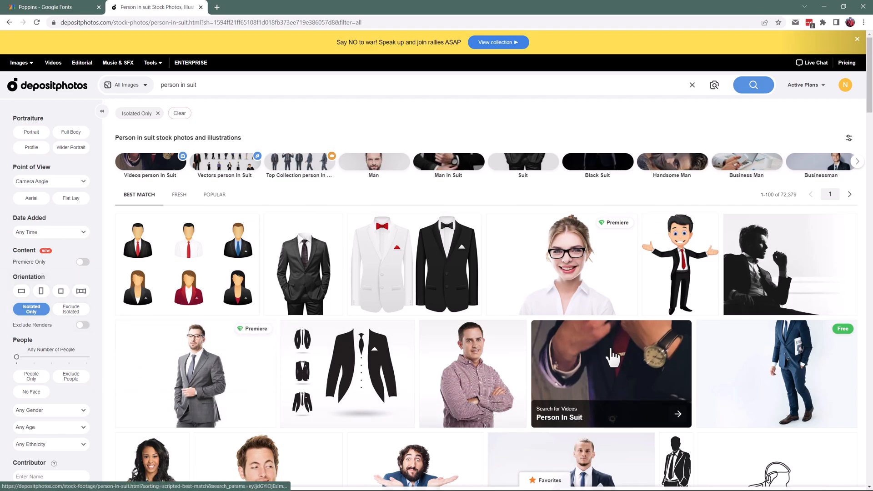
mouse_move(494, 416)
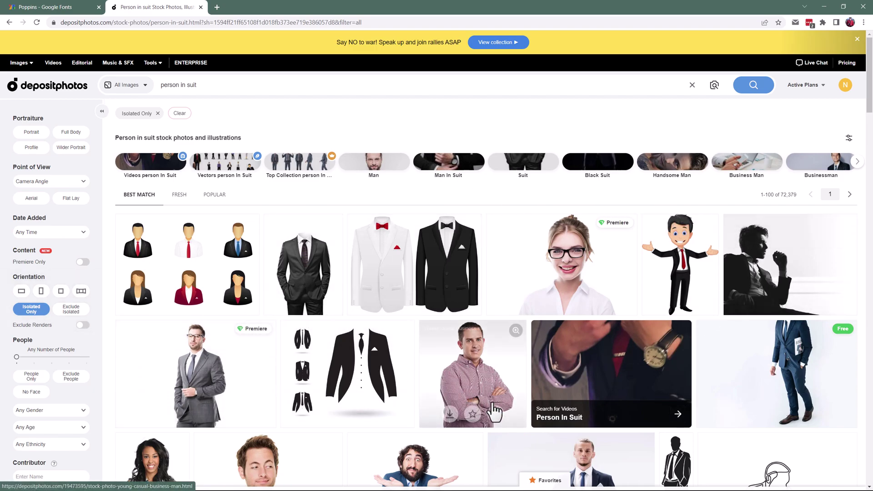
scroll("down", 3)
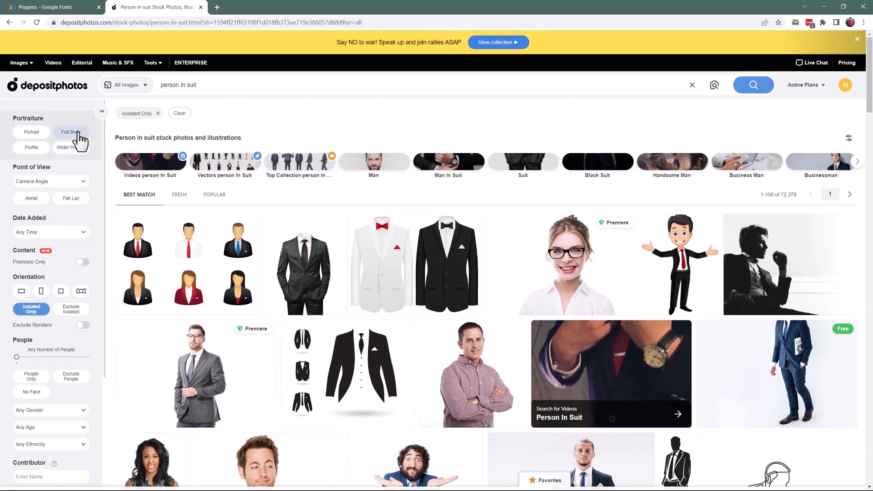
left_click(70, 132)
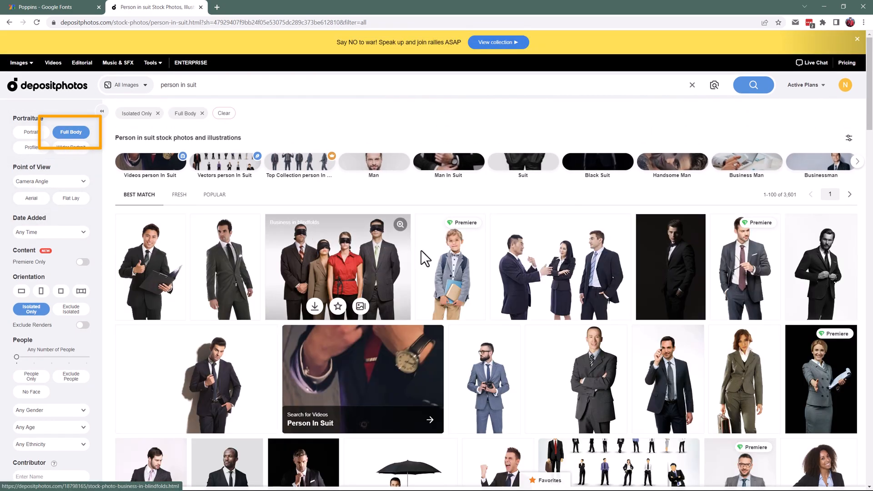
scroll("down", 3)
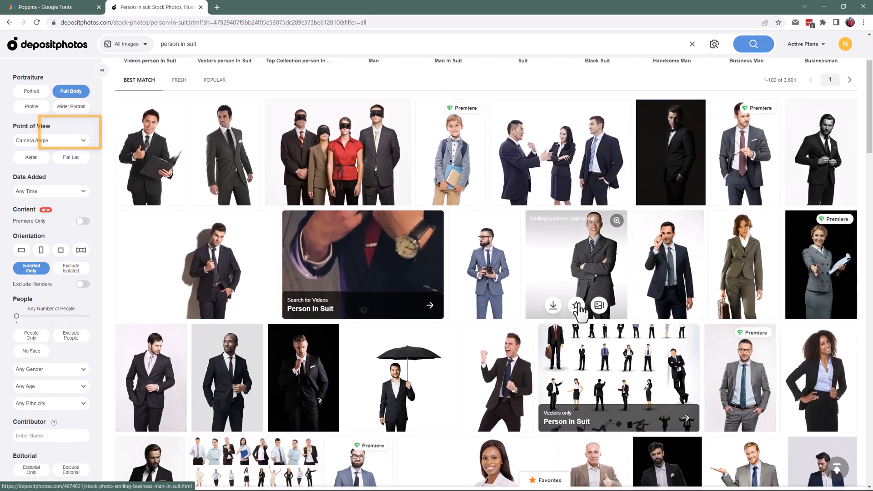
scroll("down", 3)
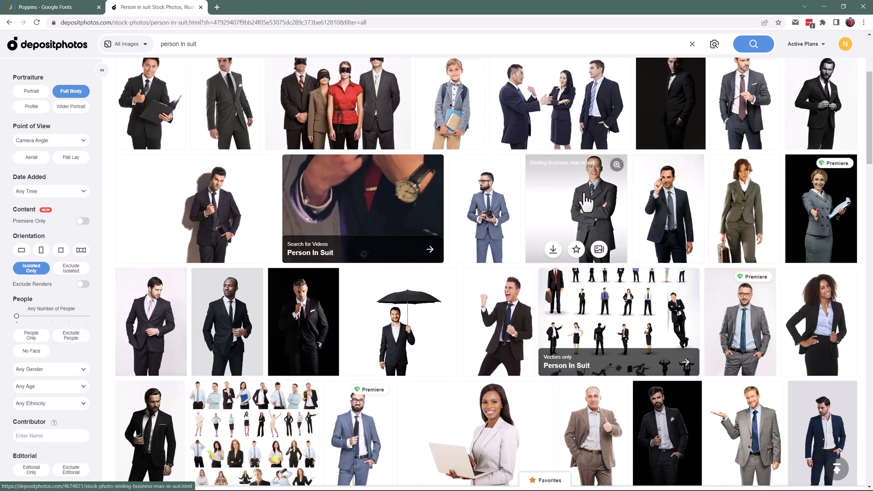
mouse_move(569, 226)
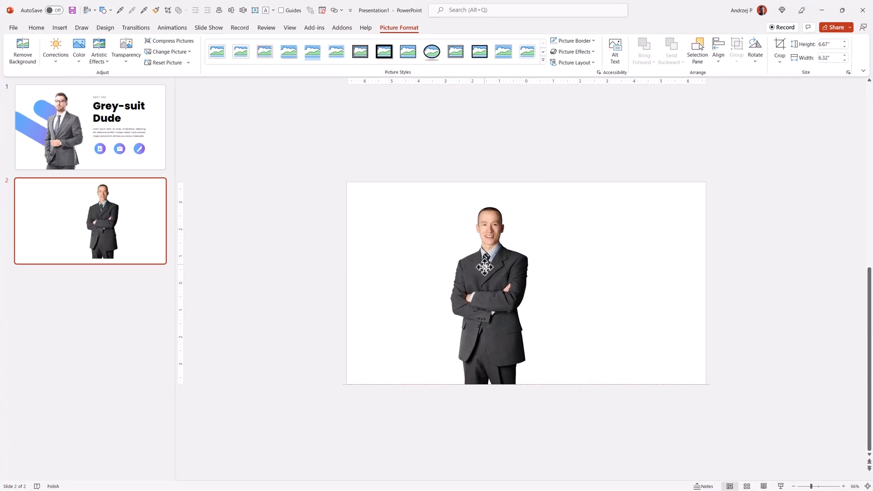
Crop the empty sides off the man's picture on slide 2.
left_click(486, 278)
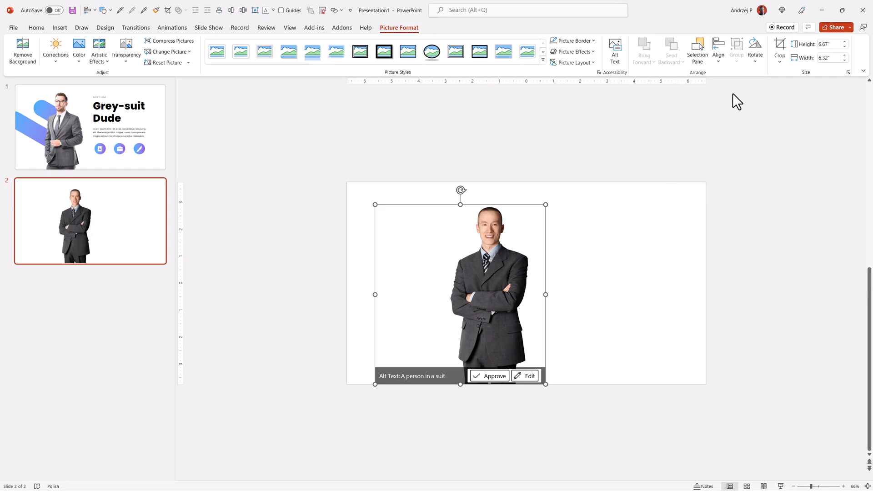
mouse_move(781, 48)
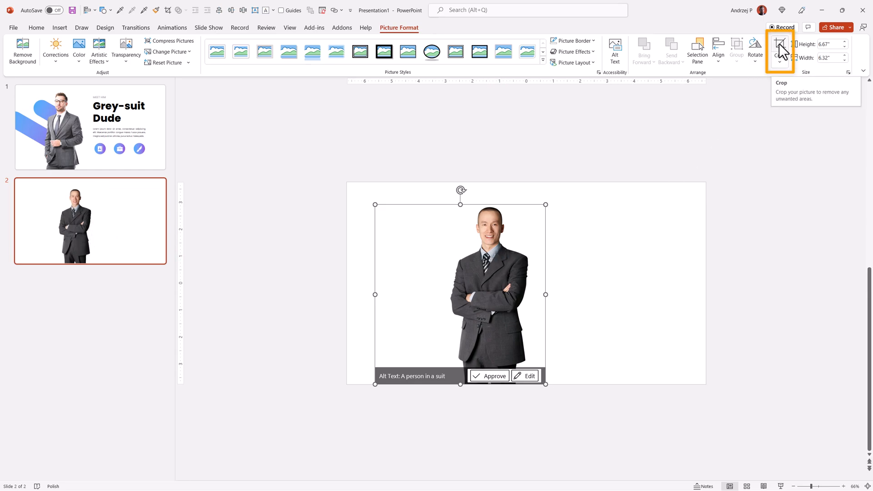
left_click(780, 45)
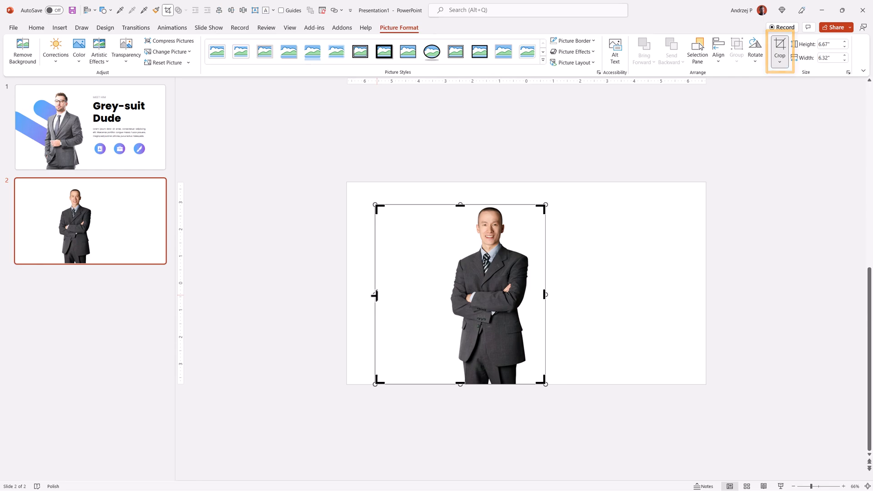
left_click_drag(376, 294, 449, 294)
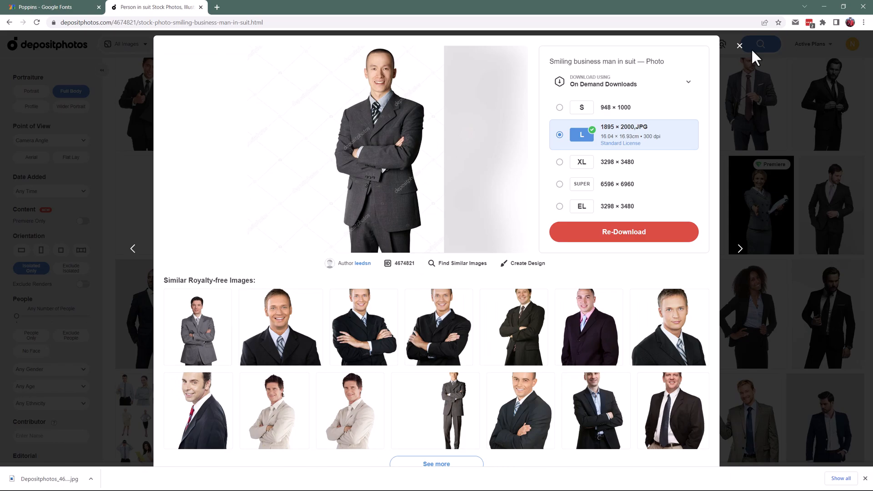
Close the photo preview and show vector results for the 'gradient' search.
left_click(739, 46)
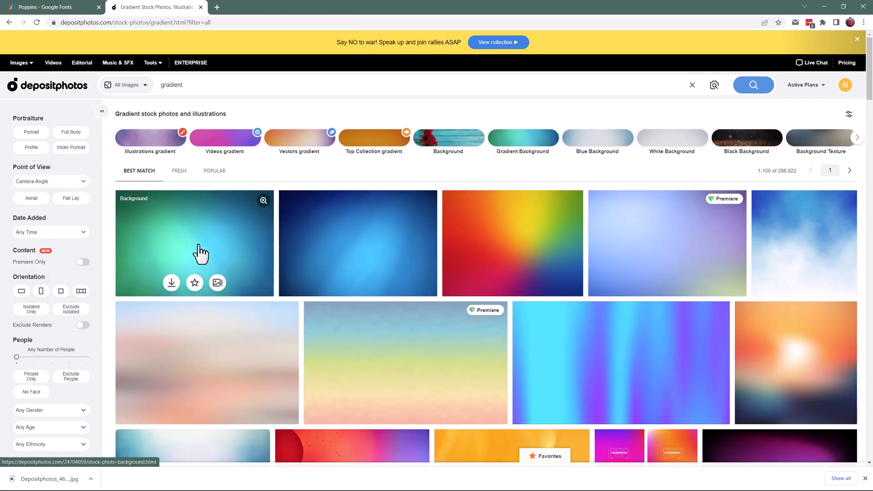
mouse_move(204, 159)
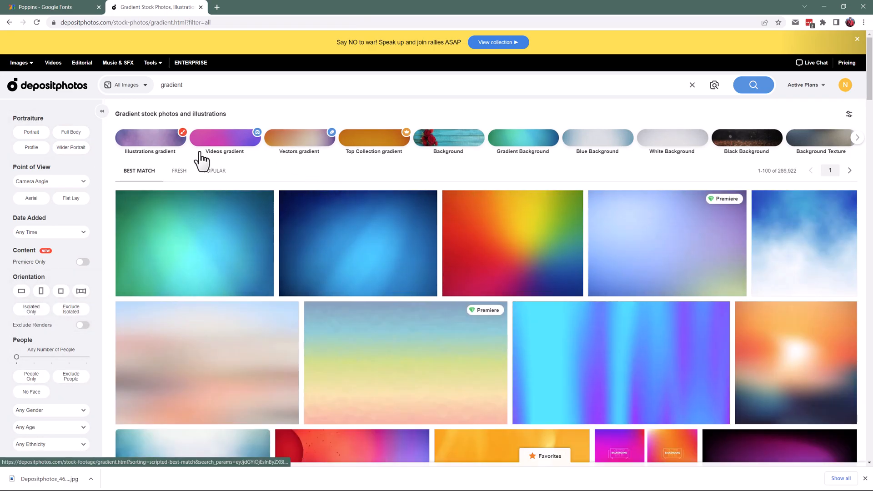
mouse_move(305, 149)
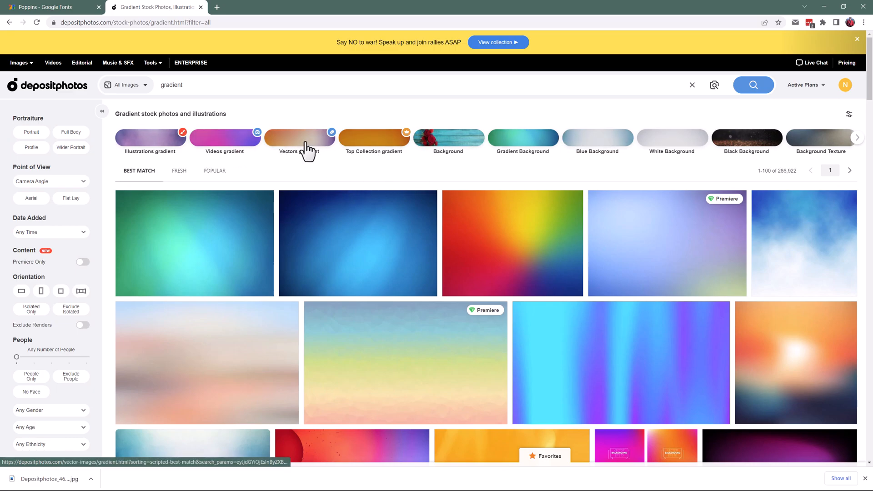
left_click(299, 138)
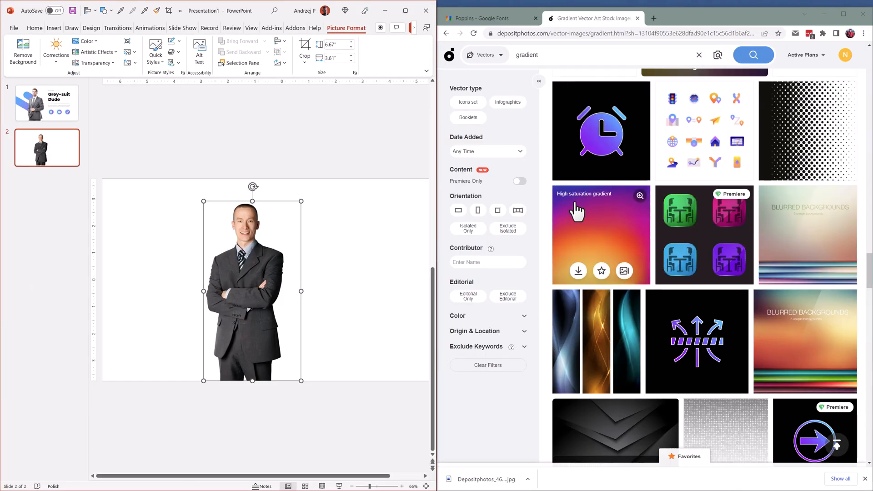
Draw a rounded rectangle pill to the left of the man on slide 2.
left_click(146, 220)
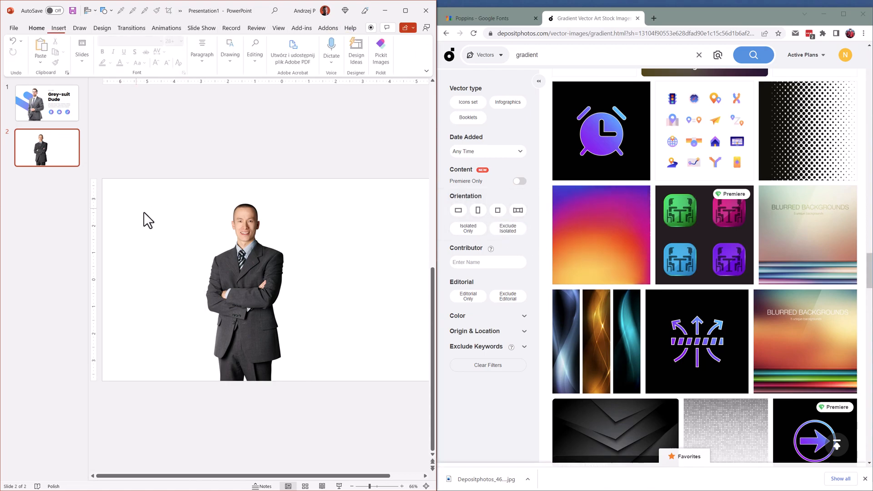
left_click(114, 10)
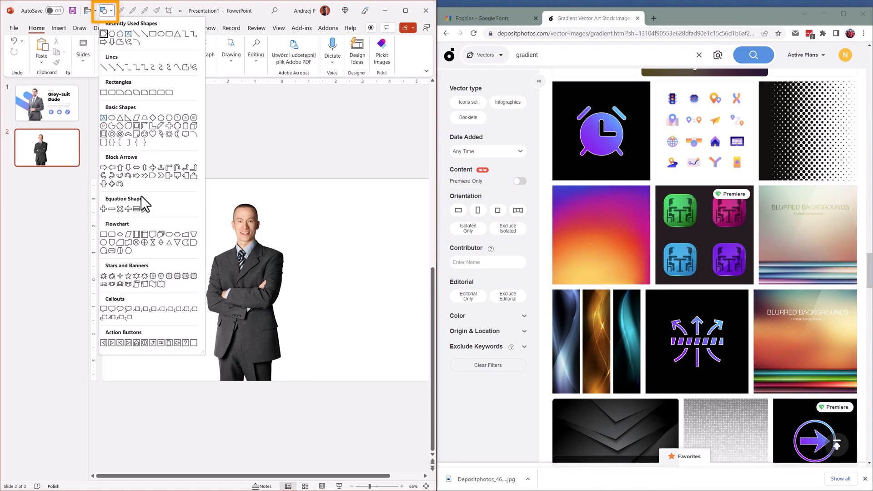
mouse_move(130, 94)
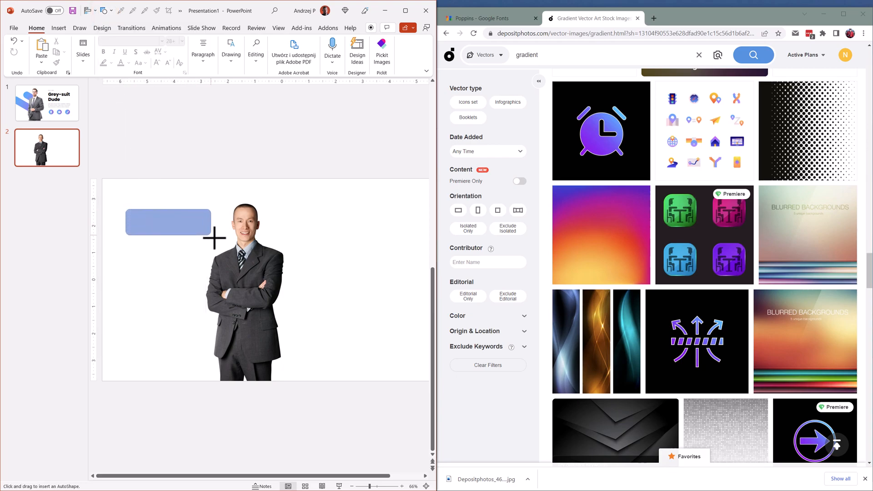
left_click_drag(127, 210, 221, 250)
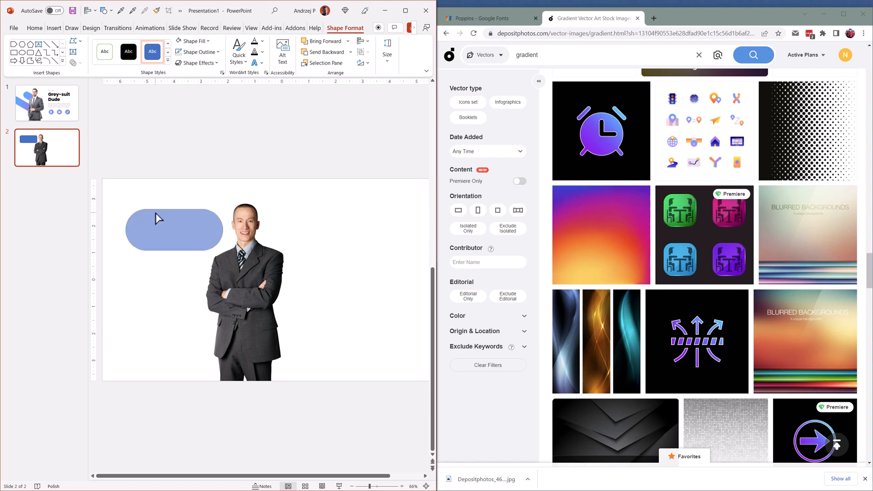
left_click(174, 230)
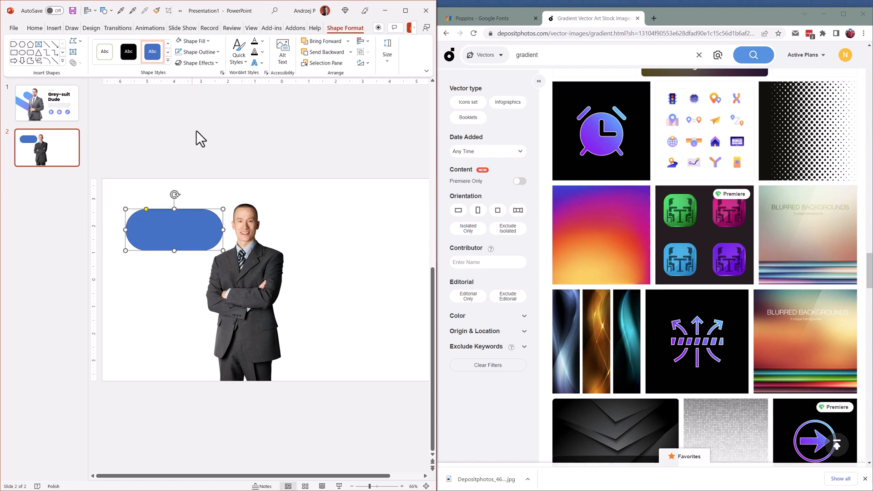
Give the pill a yellow-to-pink gradient fill, eyedropping stop colours from the stock image.
right_click(175, 230)
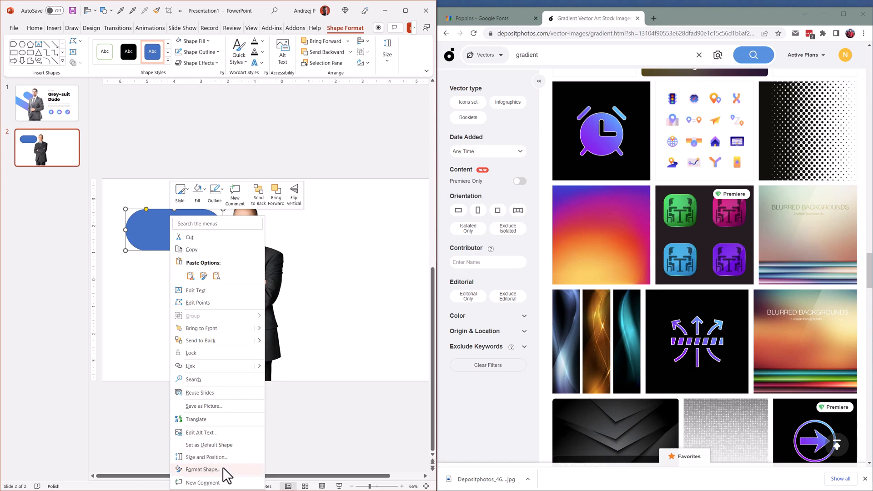
left_click(202, 469)
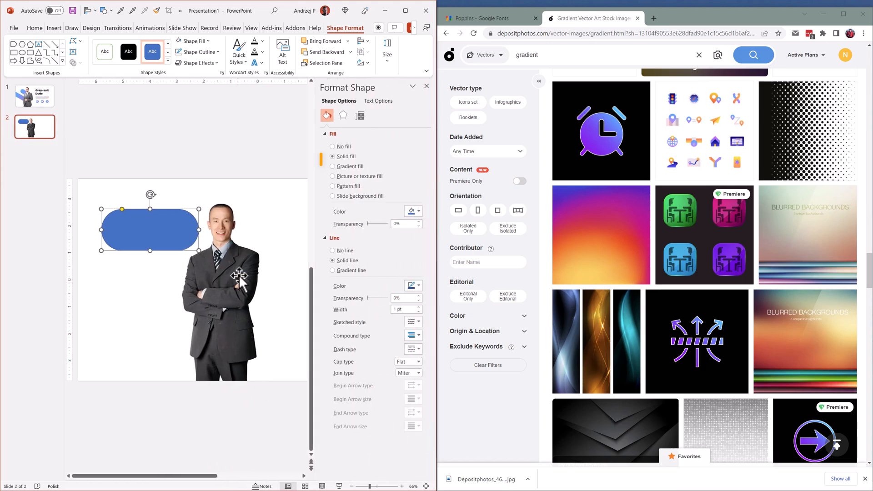
left_click(332, 166)
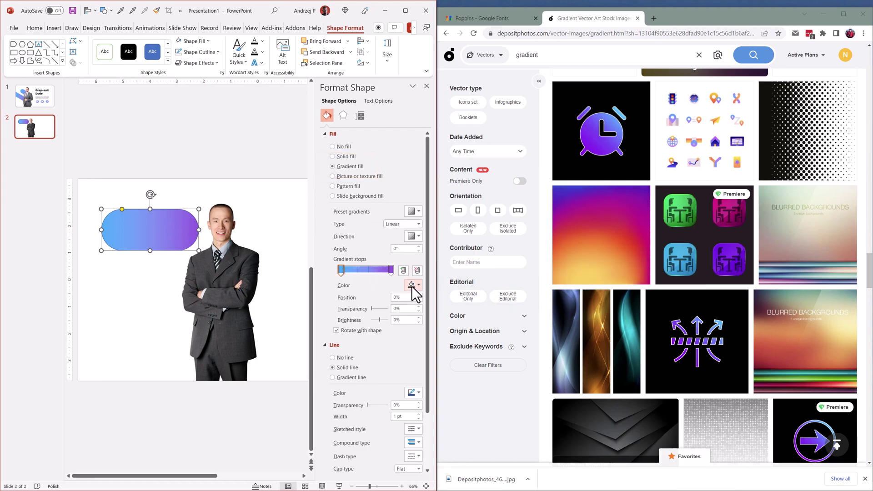
left_click(410, 285)
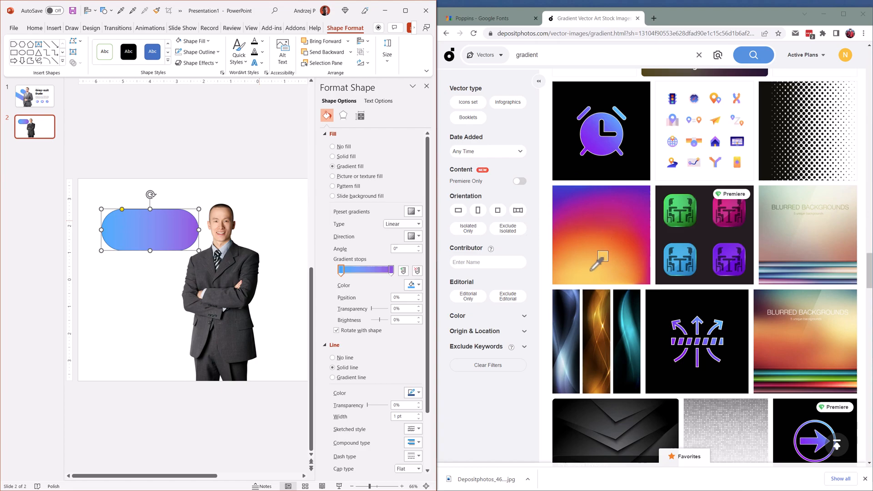
left_click(418, 285)
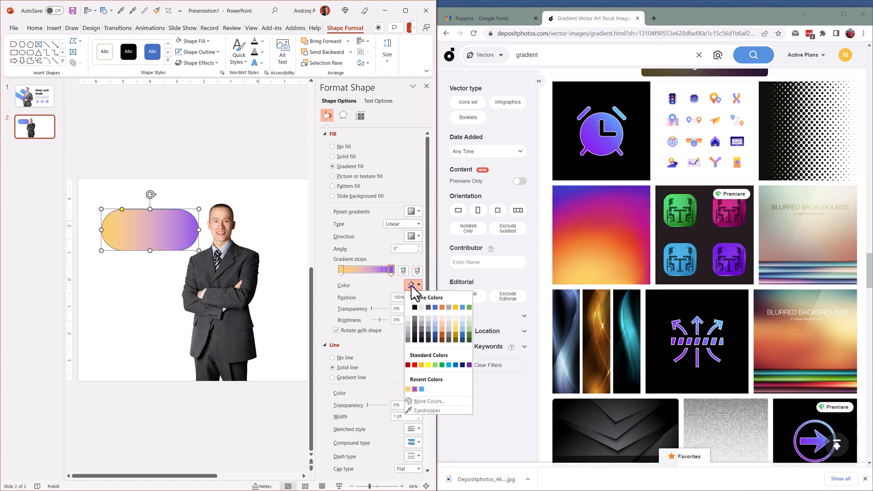
left_click(424, 410)
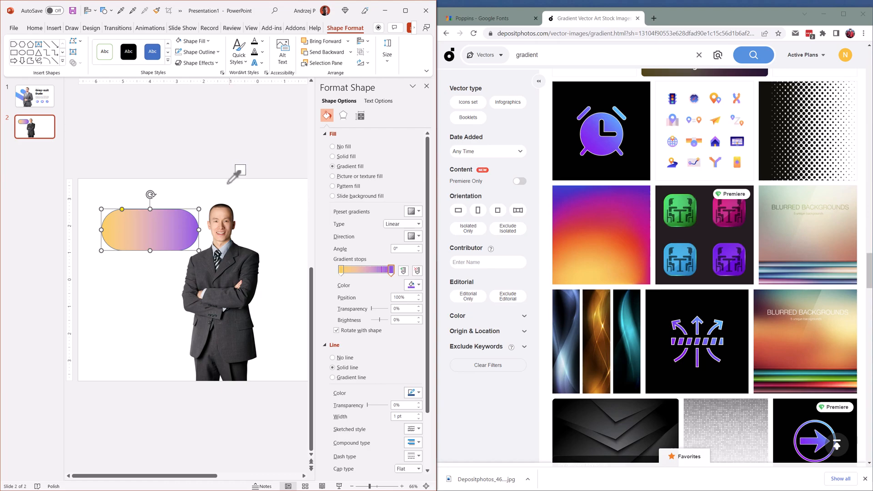
mouse_move(607, 210)
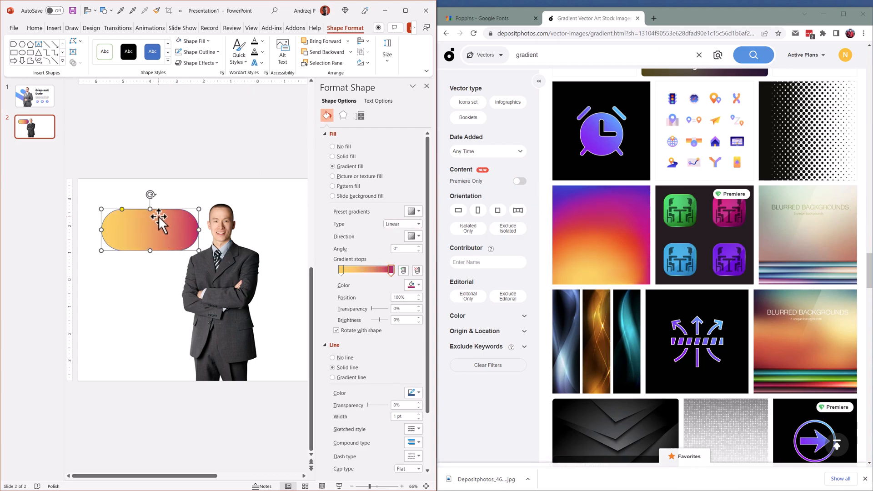
left_click(197, 52)
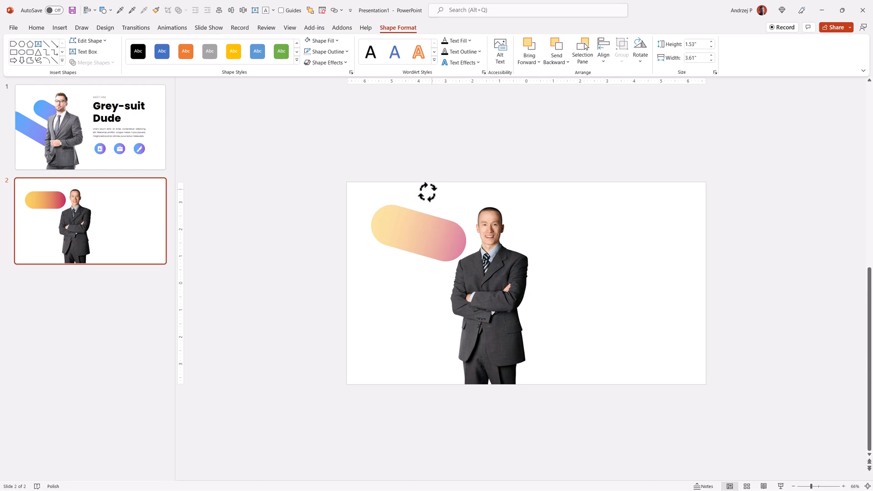
Tilt the pill diagonally and enlarge it across the man's upper body.
key("shift")
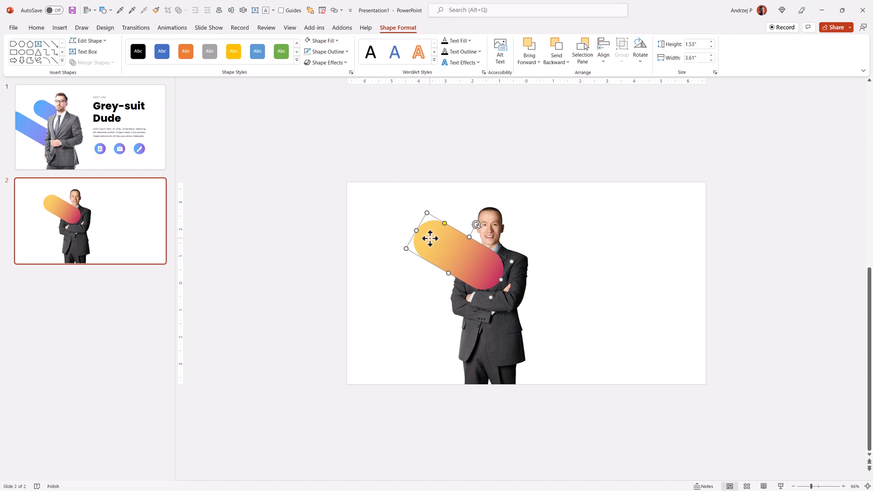
mouse_move(477, 350)
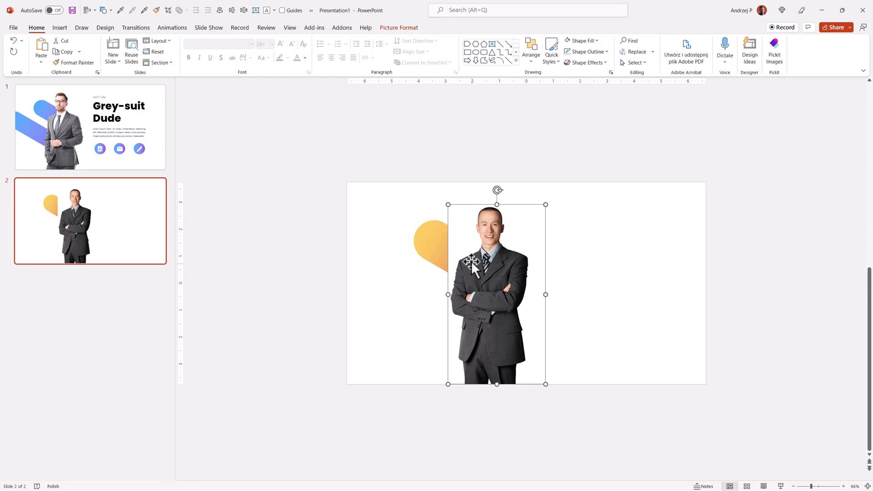
mouse_move(455, 261)
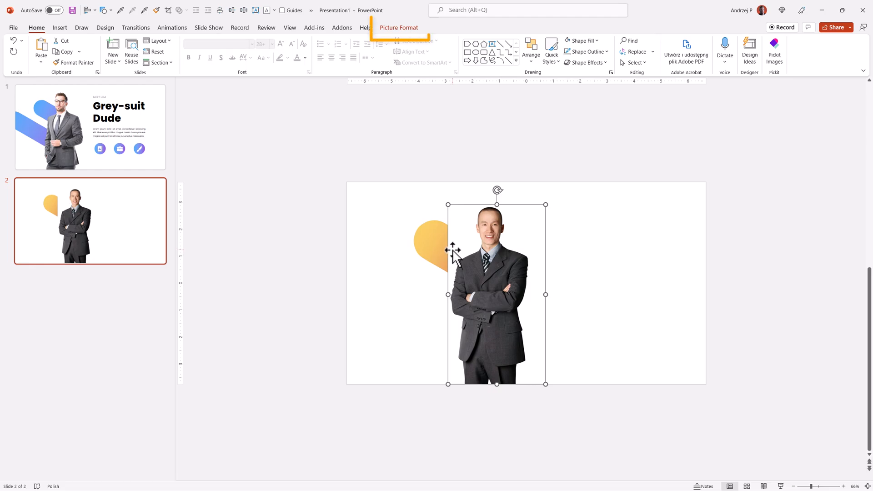
Remove the photo's white background, marking part of the man to keep.
left_click(398, 28)
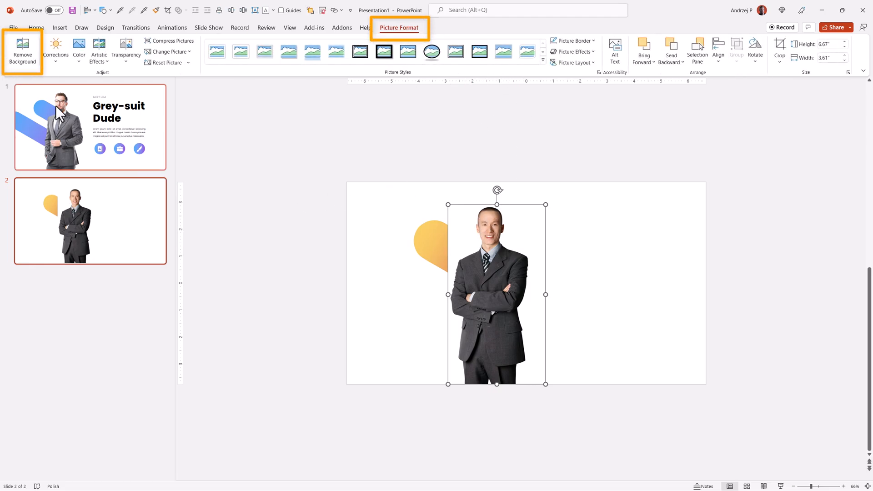
left_click(23, 48)
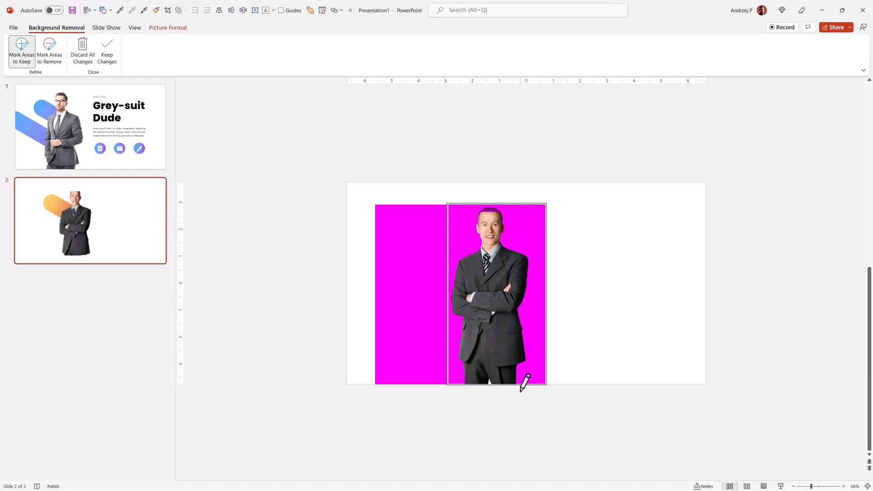
left_click_drag(523, 382, 493, 199)
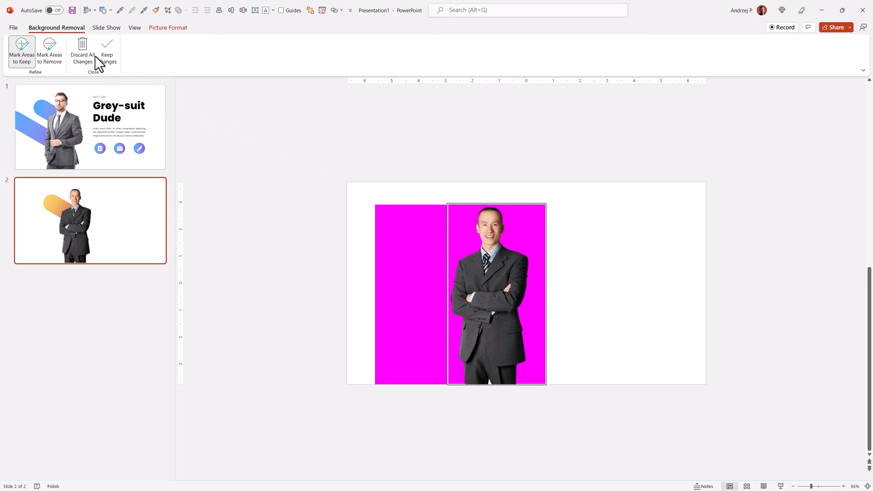
left_click(106, 48)
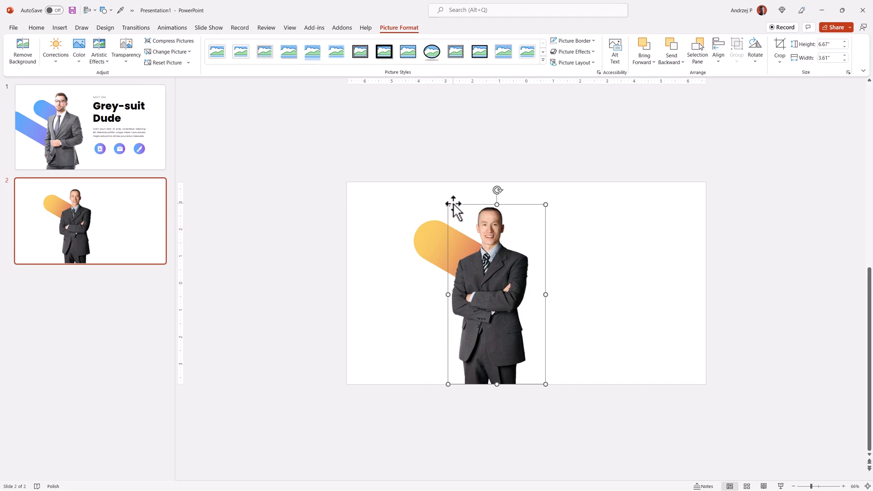
Move the man's photo slightly to the left.
left_click_drag(448, 204, 306, 109)
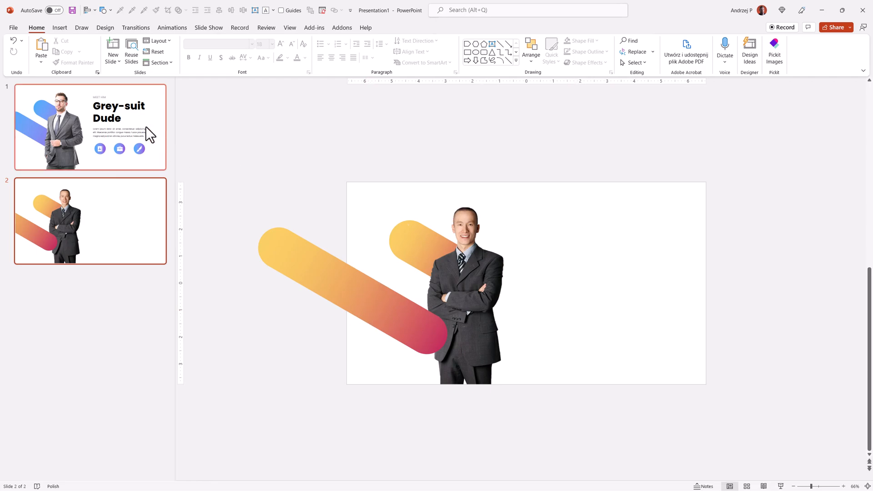
Draw a text box right of the man and type the 'Black-suit Person' headline.
left_click(60, 28)
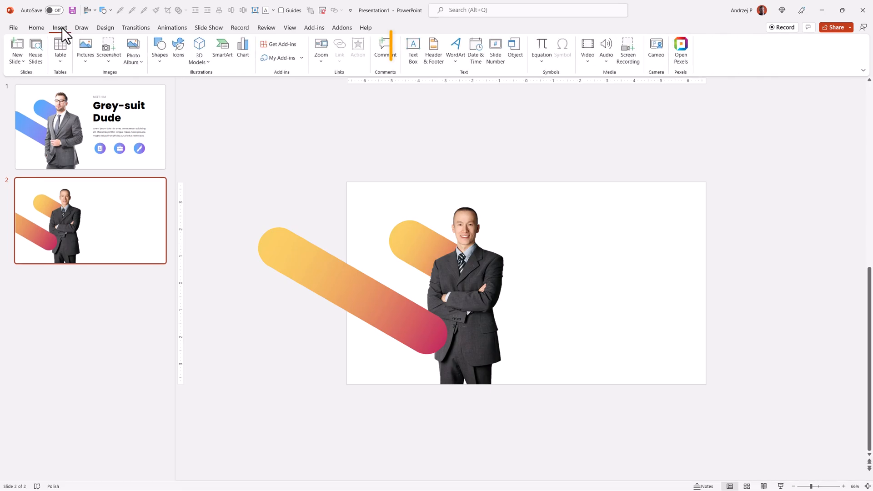
left_click(413, 50)
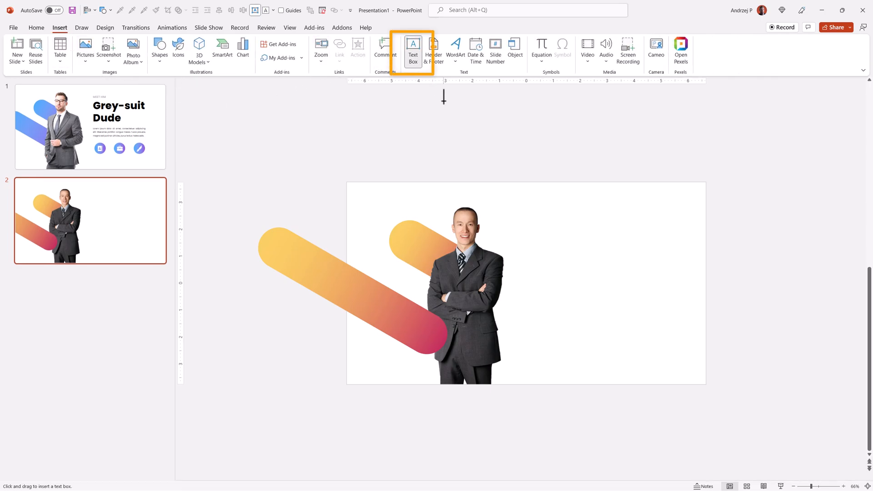
left_click_drag(536, 236, 672, 300)
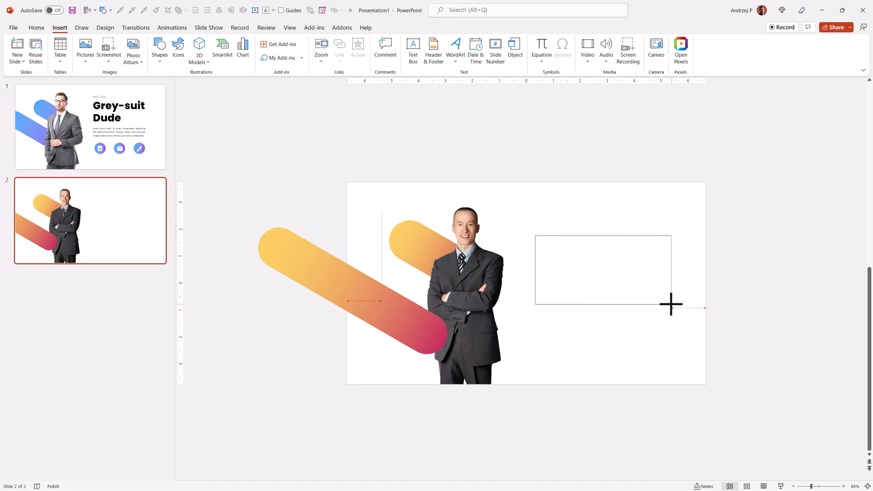
left_click_drag(535, 236, 671, 304)
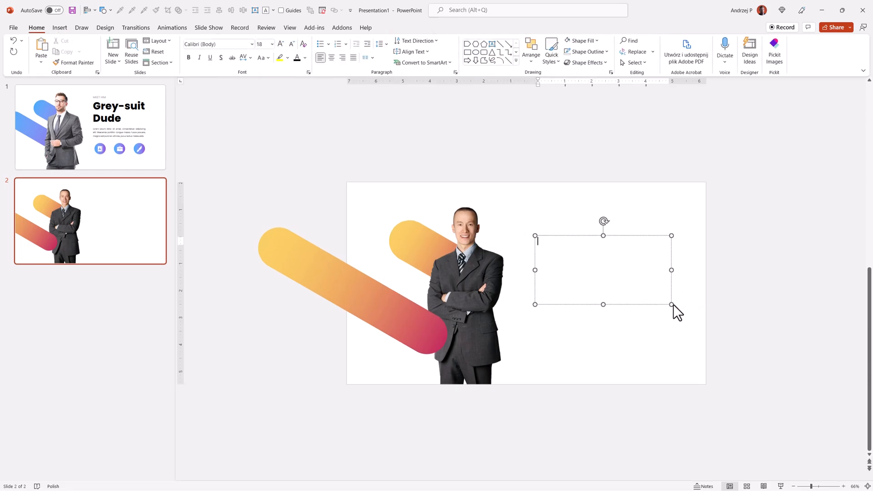
type("Black-suit")
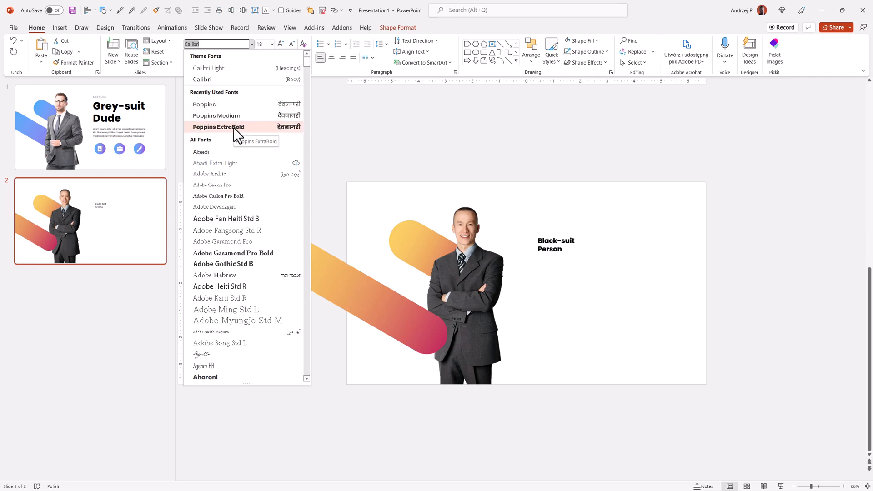
Make the headline Poppins ExtraBold, then place a size-20 copy above it.
left_click(218, 127)
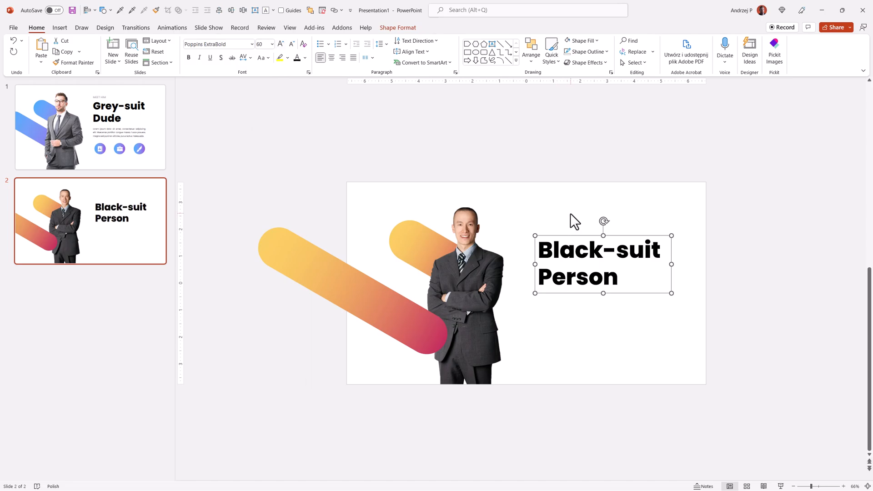
key("ctrl+d")
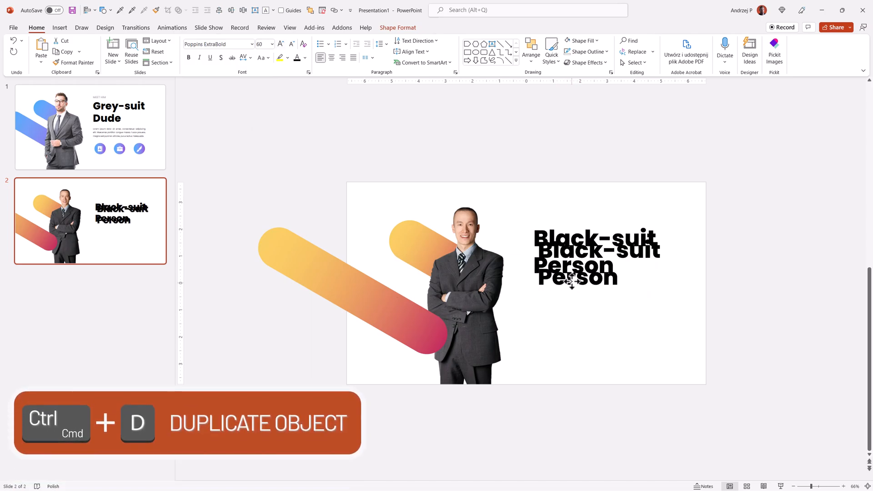
key("ctrl+d")
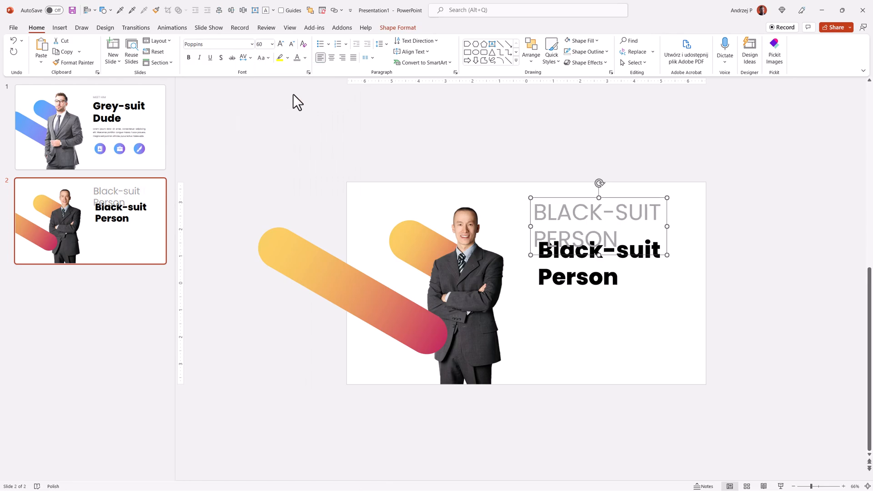
left_click(271, 44)
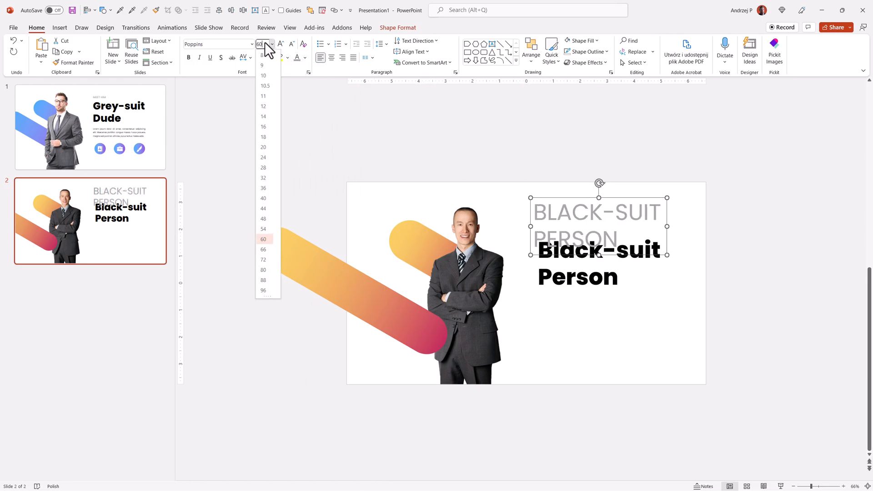
left_click(262, 147)
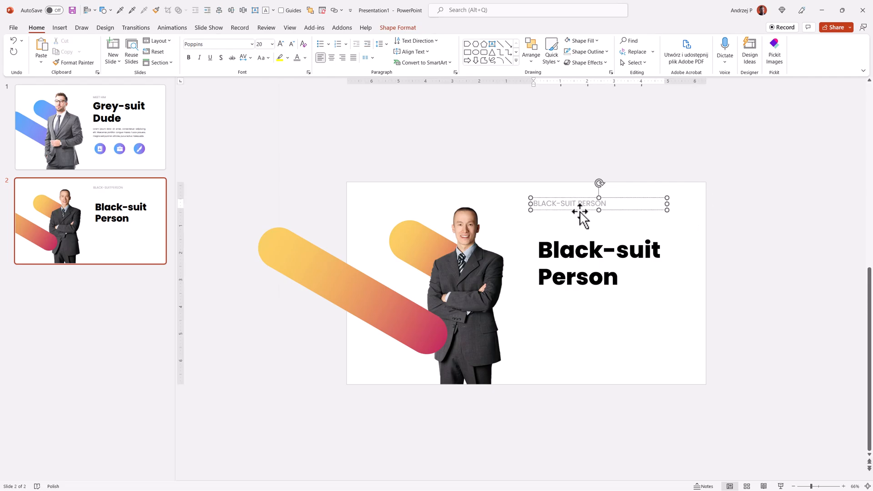
left_click_drag(598, 203, 602, 228)
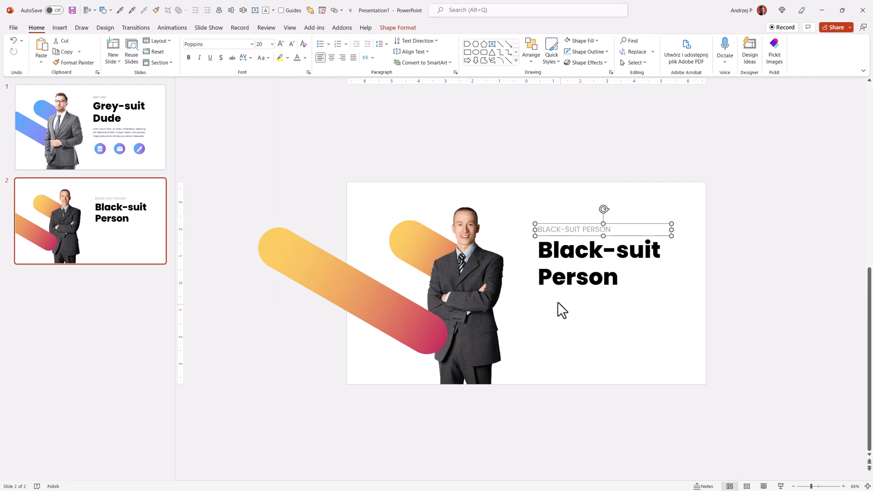
mouse_move(180, 238)
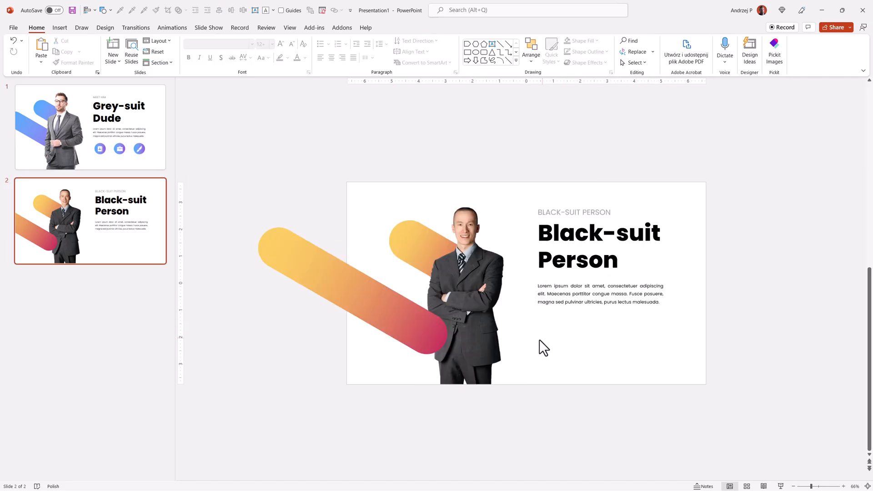
mouse_move(54, 323)
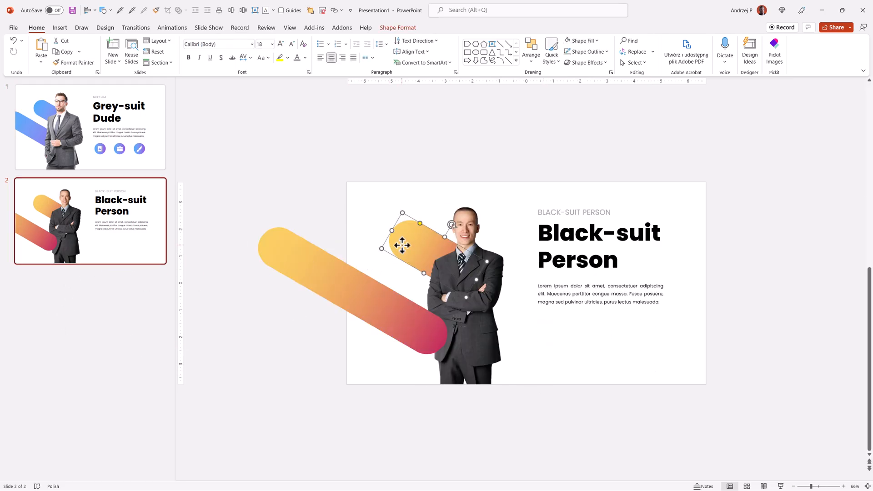
Copy the small gradient pill below the body text and change its shape to an oval.
left_click_drag(402, 245, 550, 295)
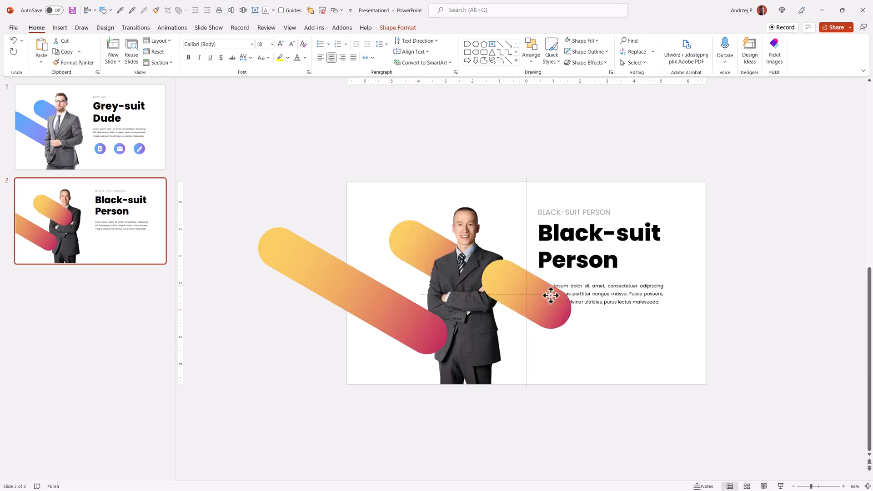
left_click_drag(550, 295, 580, 342)
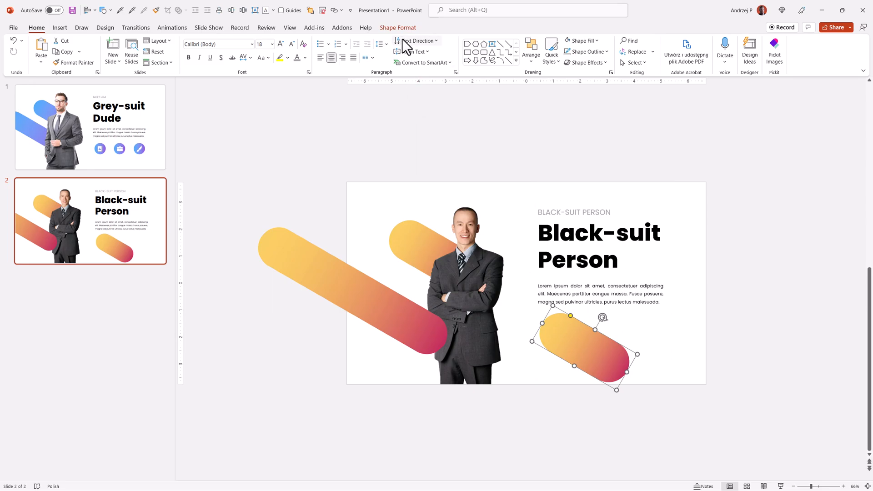
left_click(90, 41)
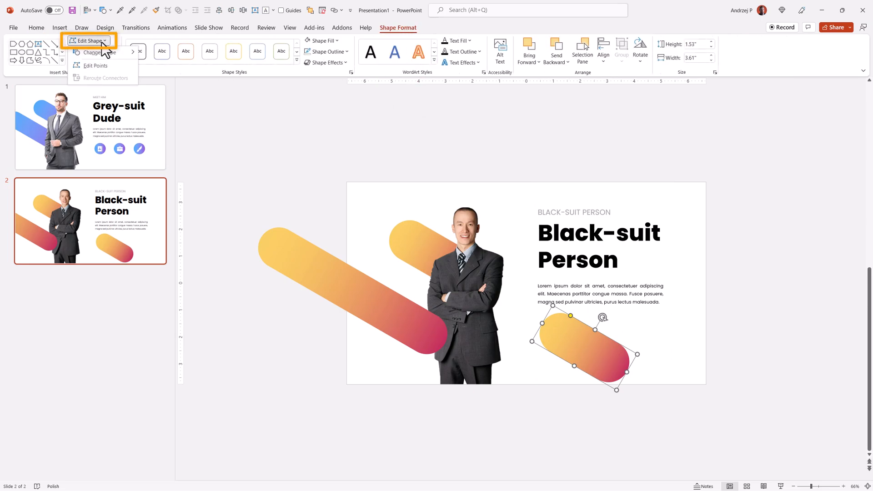
left_click(99, 53)
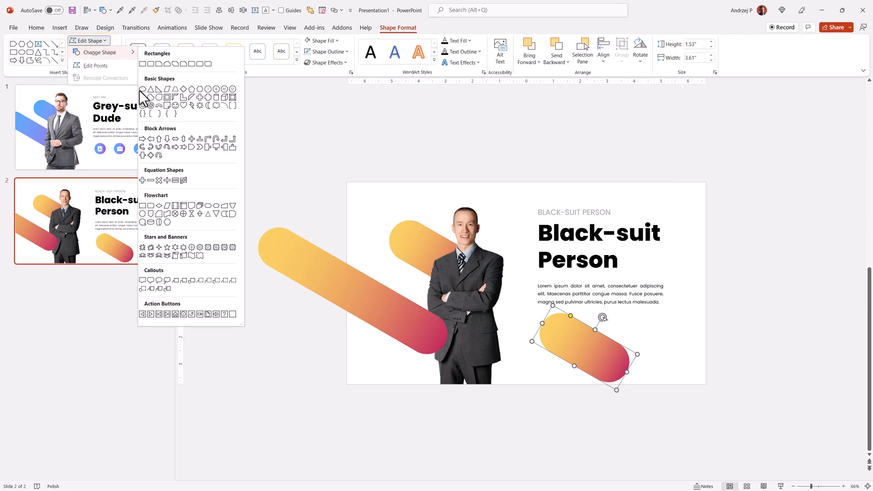
left_click(150, 89)
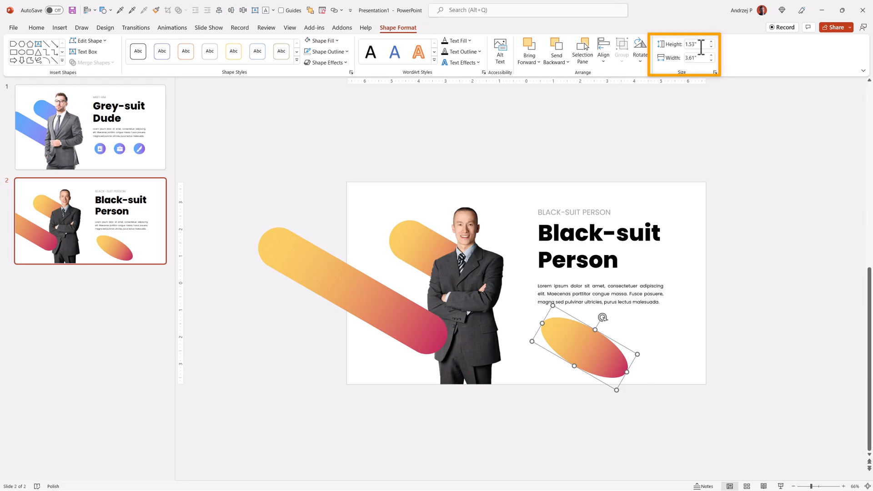
type("1")
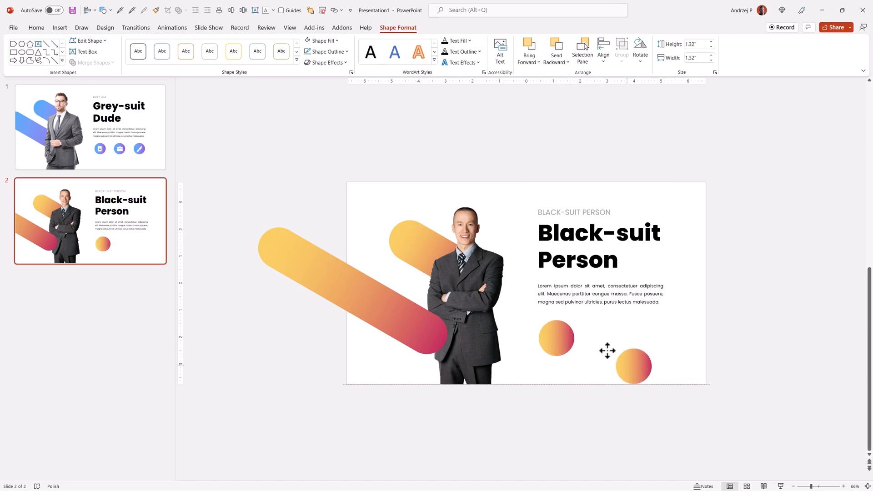
Duplicate the gradient circle with Ctrl+D.
key("Ctrl+D")
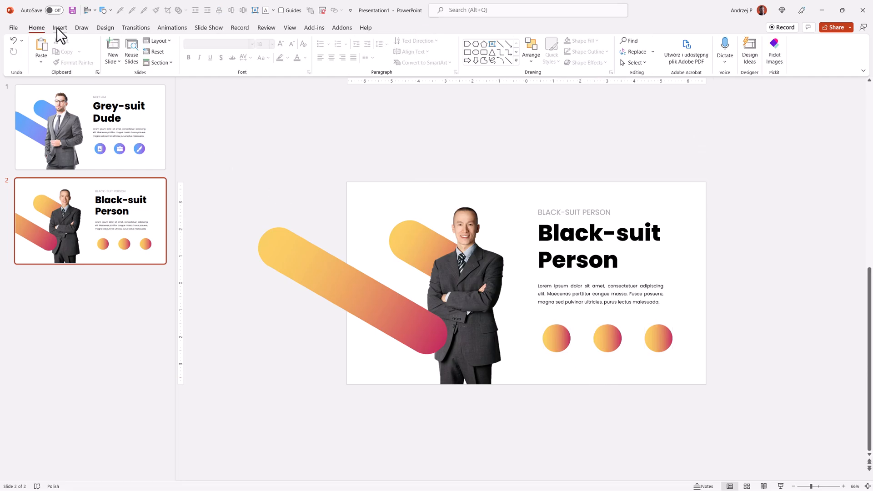
mouse_move(69, 35)
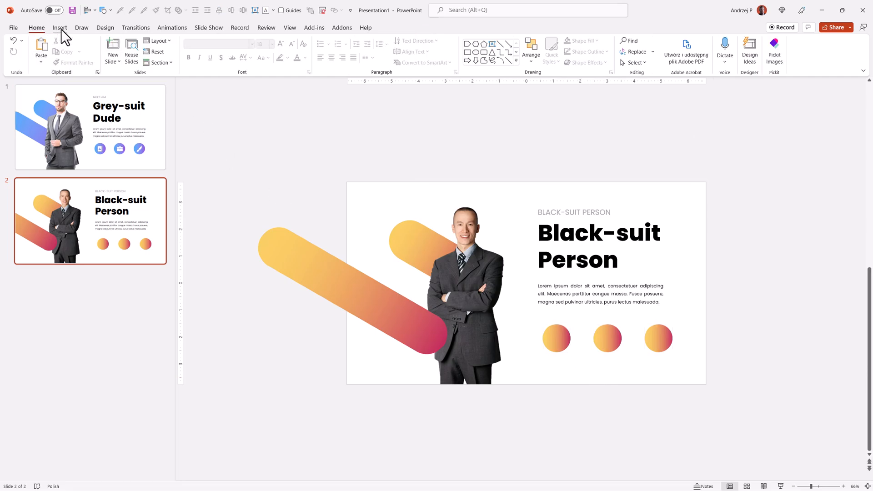
Insert three icons from the icon library, including a smiling face and a round bun.
left_click(59, 28)
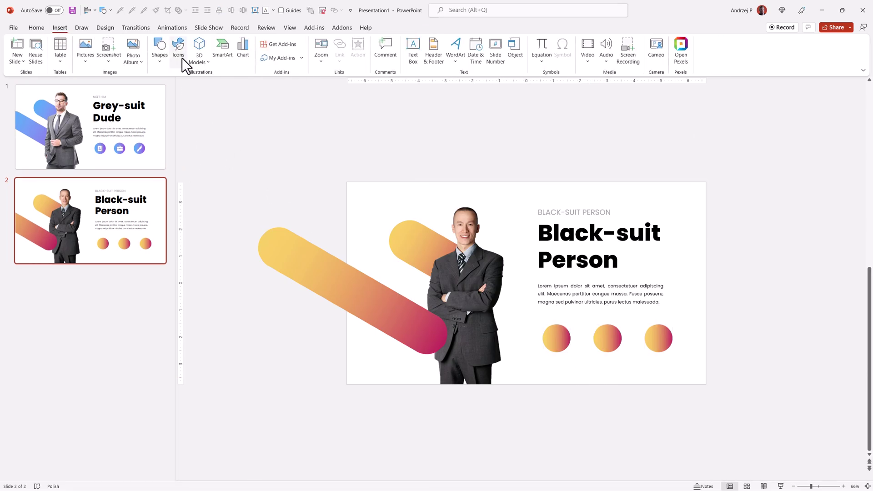
left_click(178, 45)
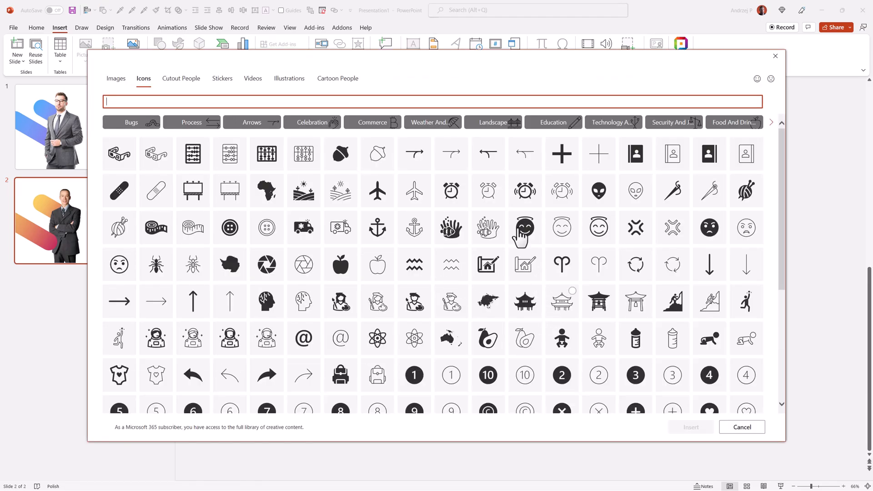
left_click(525, 227)
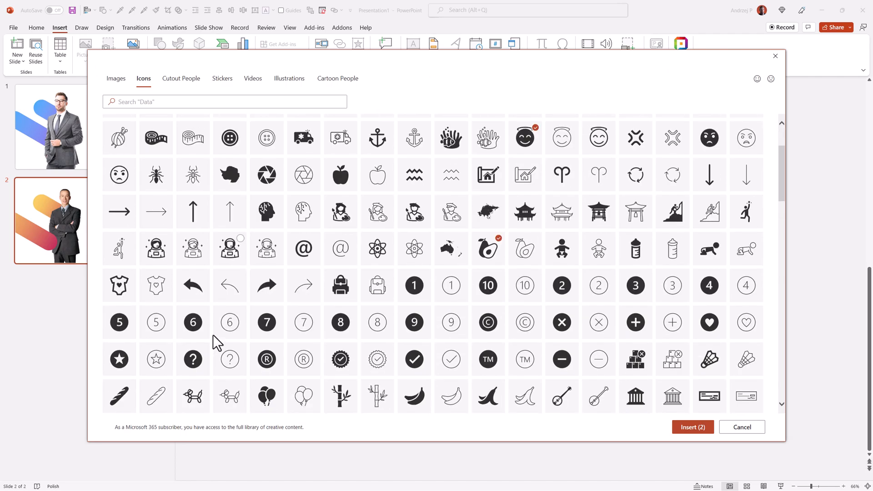
scroll("down", 3)
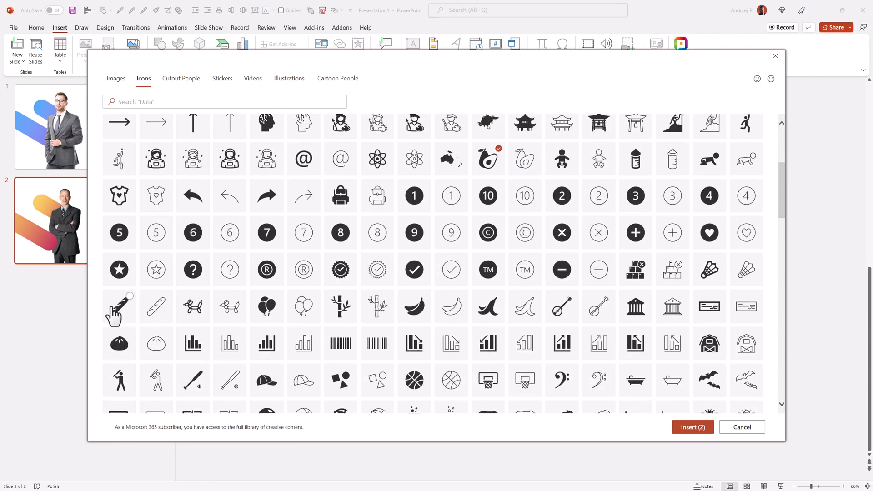
left_click(119, 343)
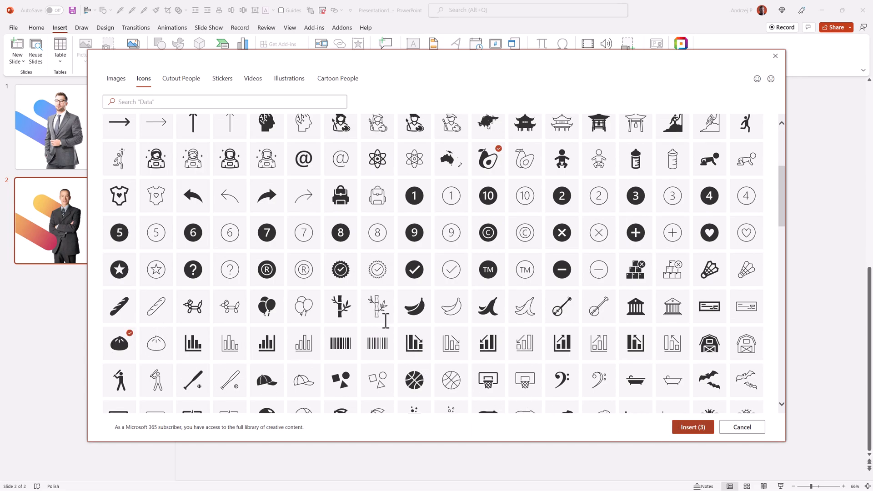
left_click(692, 427)
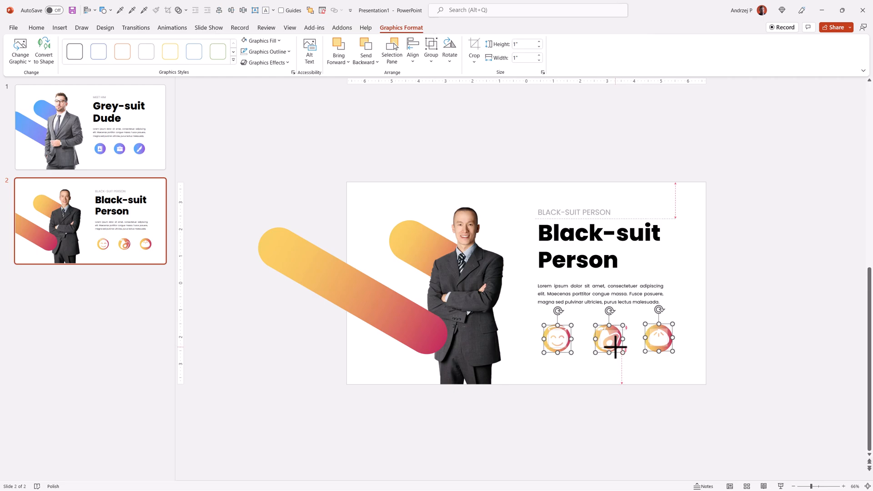
Deselect everything to review the white icons centred on the three circles.
left_click(662, 402)
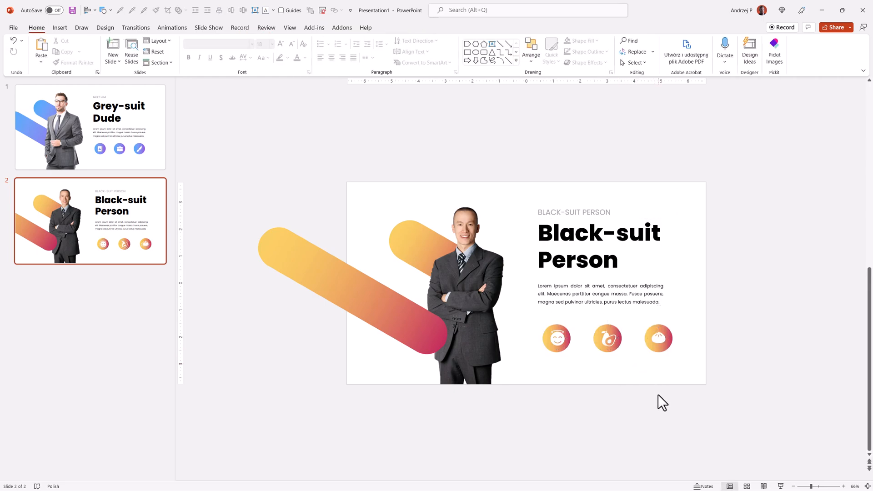